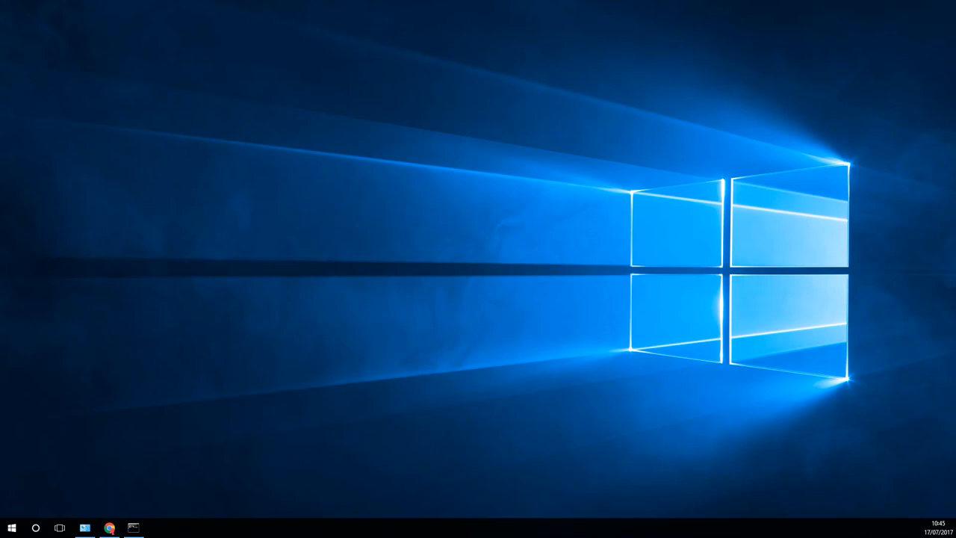
mouse_move(487, 319)
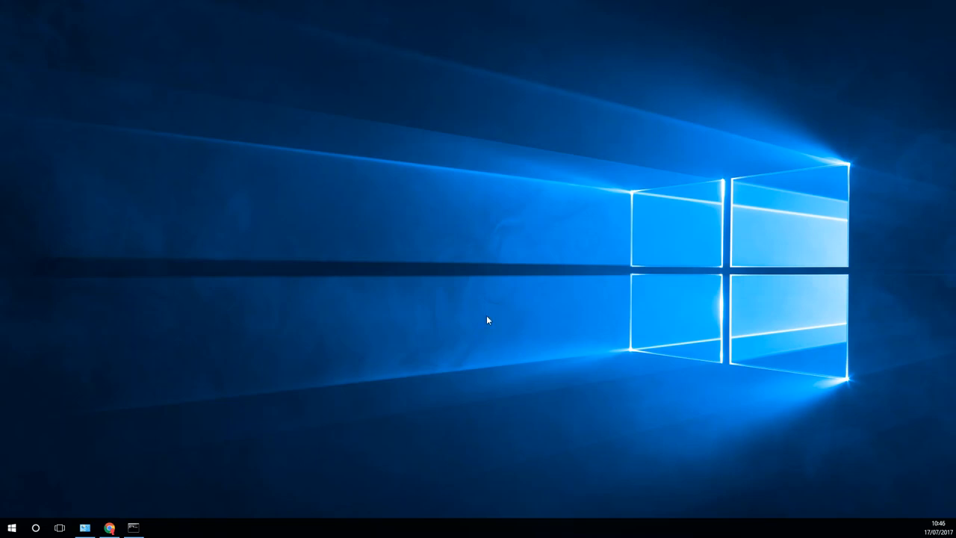
Set switch0's Address to No address and save, clearing its 192.168.3.1/24 address
left_click(109, 529)
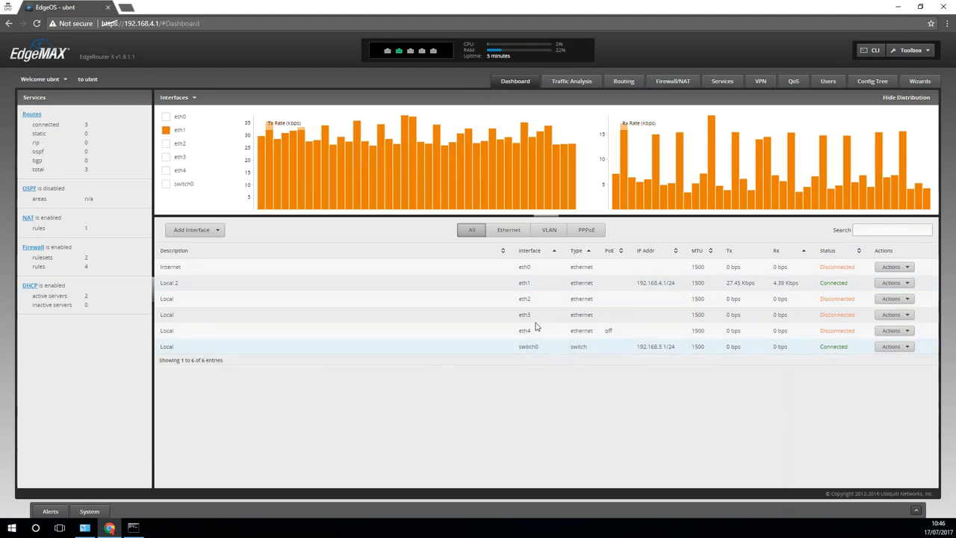
mouse_move(660, 292)
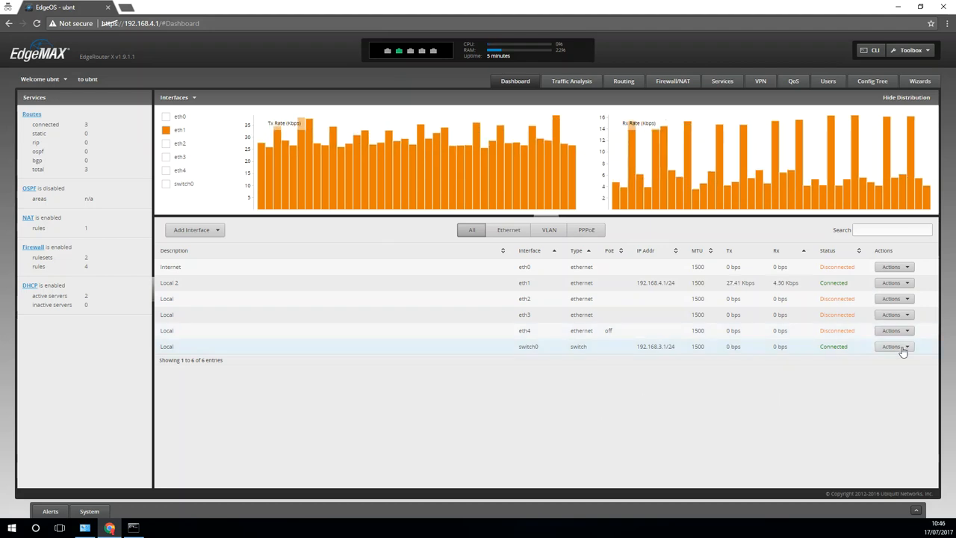
left_click(893, 347)
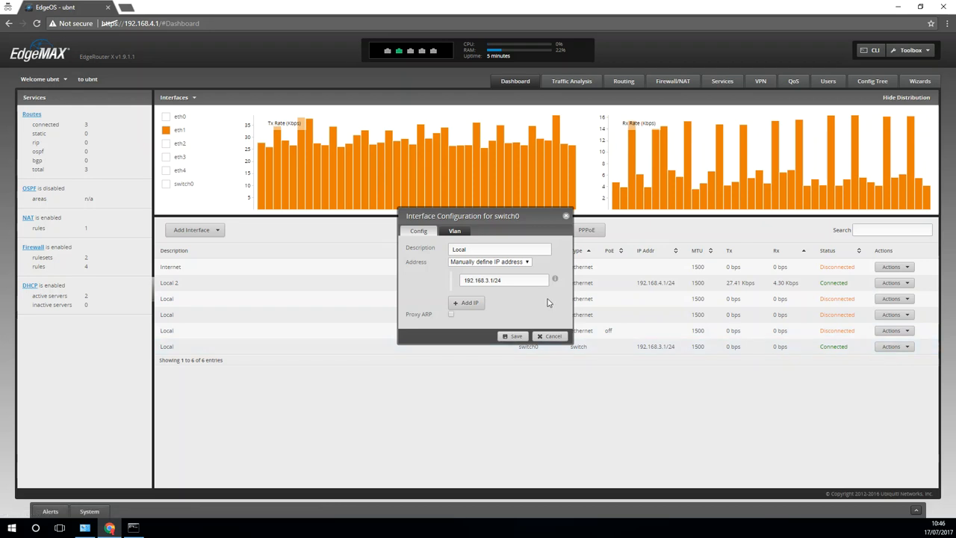
left_click(454, 233)
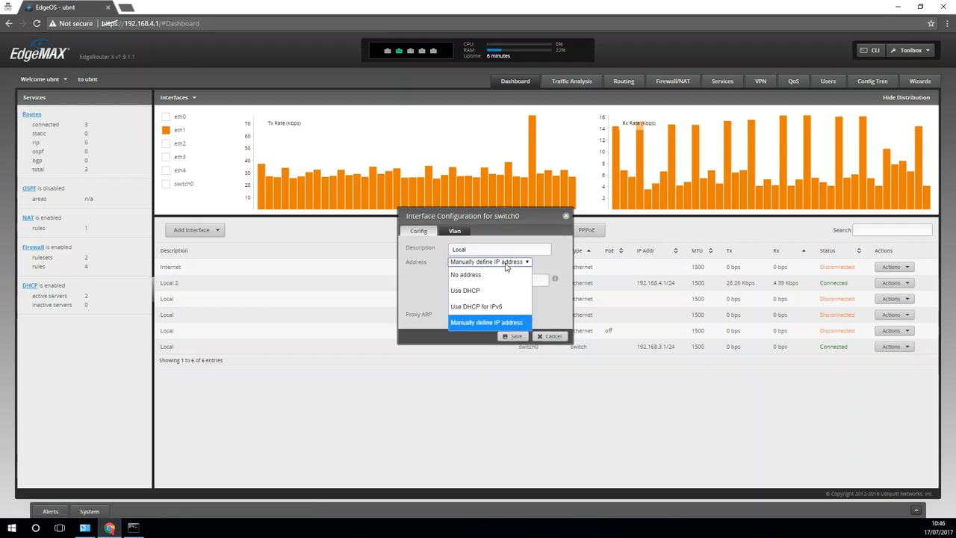
left_click(466, 275)
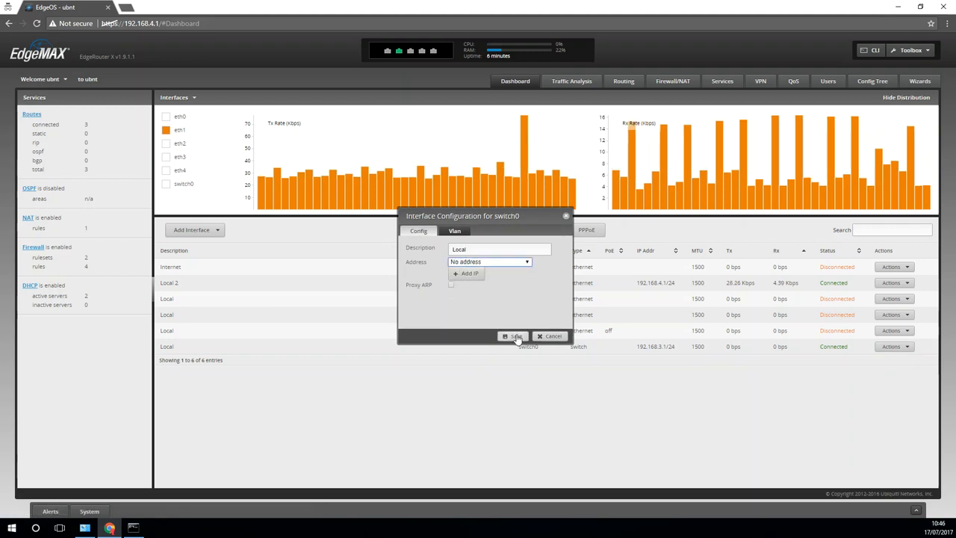
left_click(514, 334)
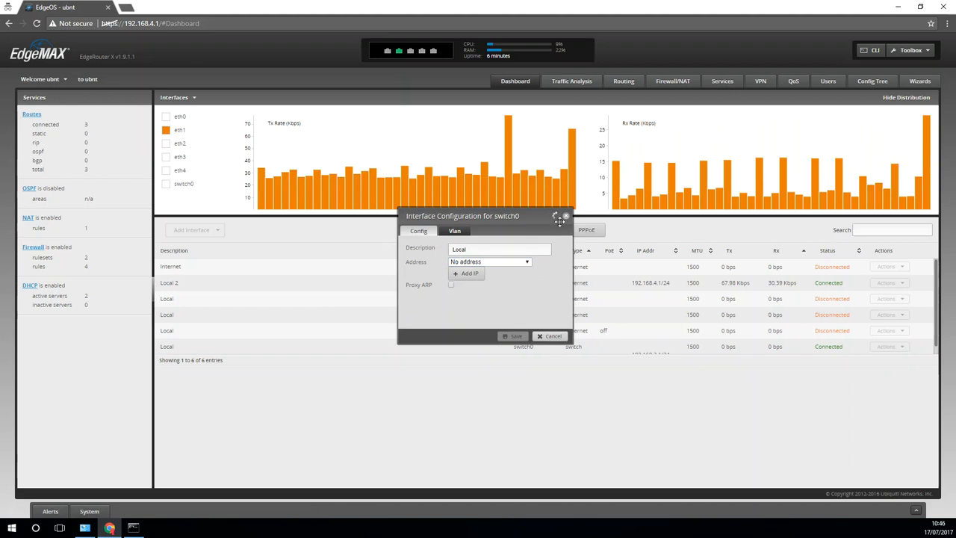
mouse_move(560, 248)
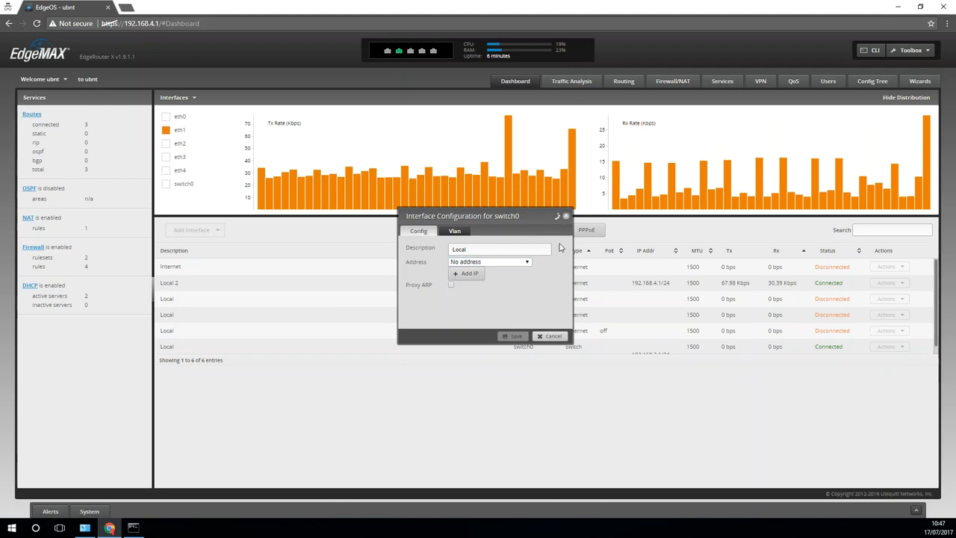
left_click(553, 334)
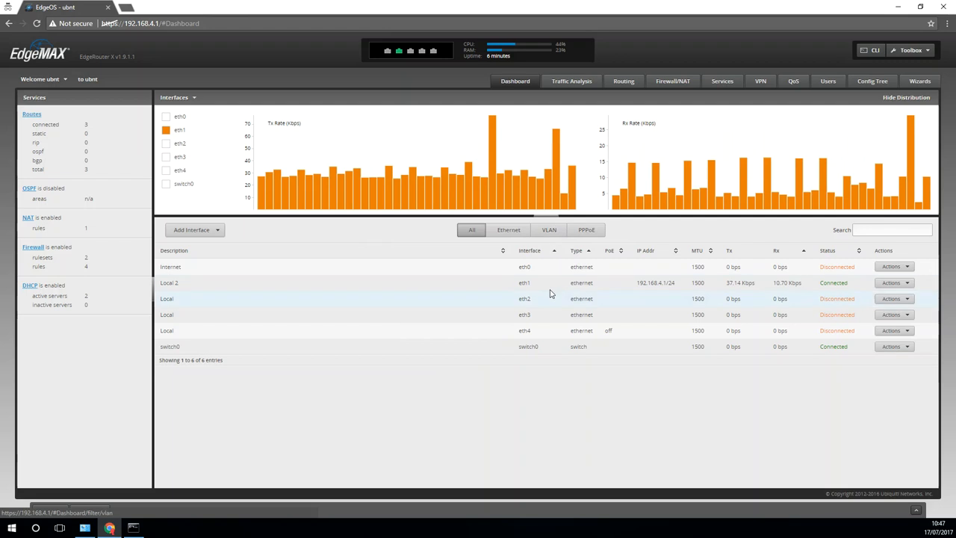
Configure eth2 with a manually defined IP address of 192.168.3.1
left_click(893, 299)
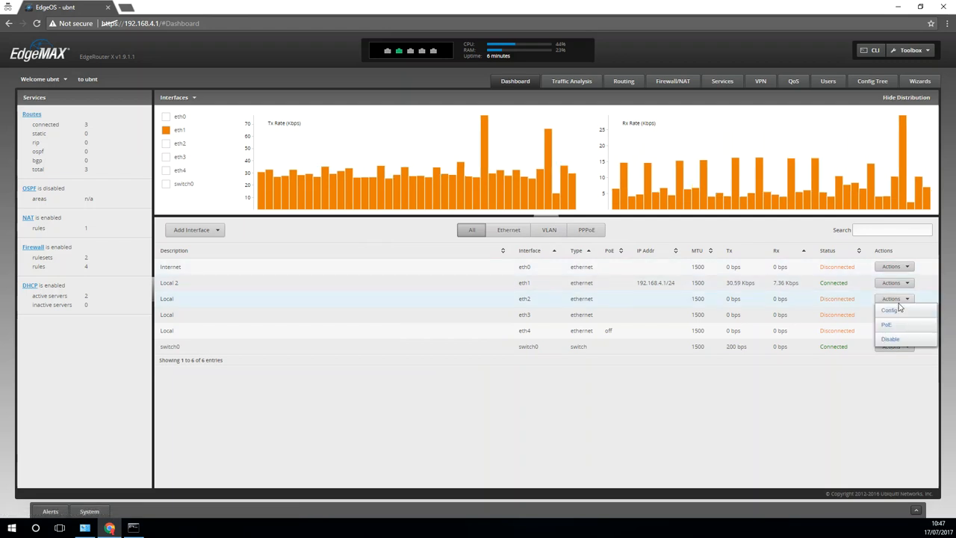
left_click(890, 309)
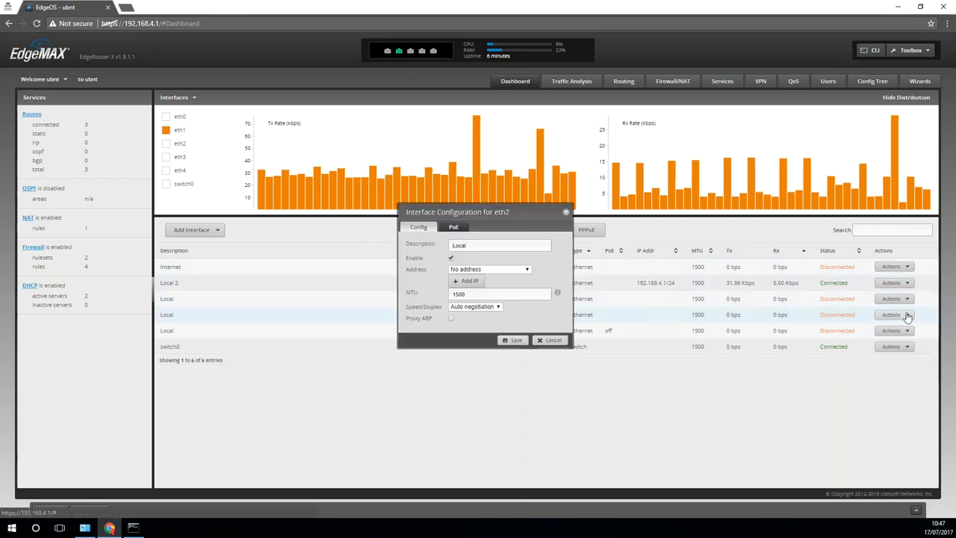
left_click(490, 269)
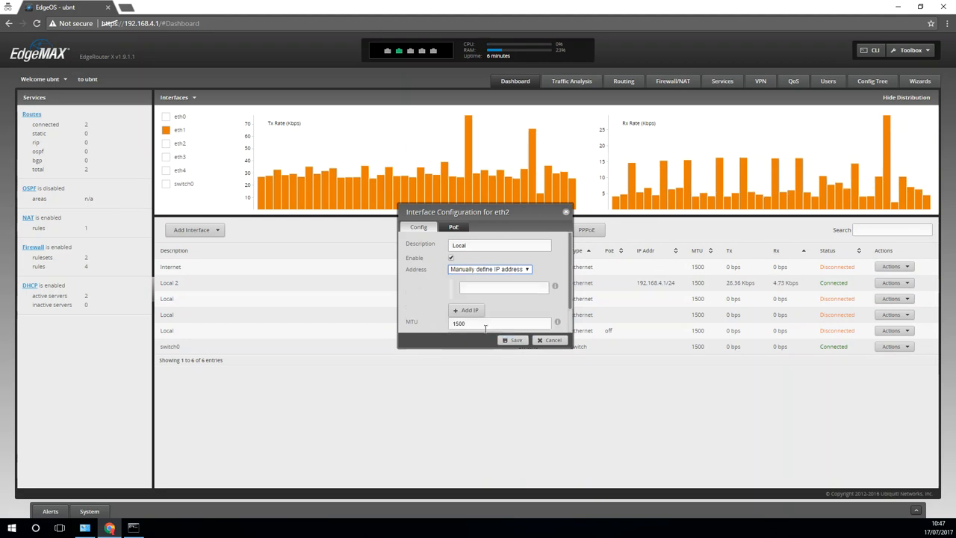
type("192")
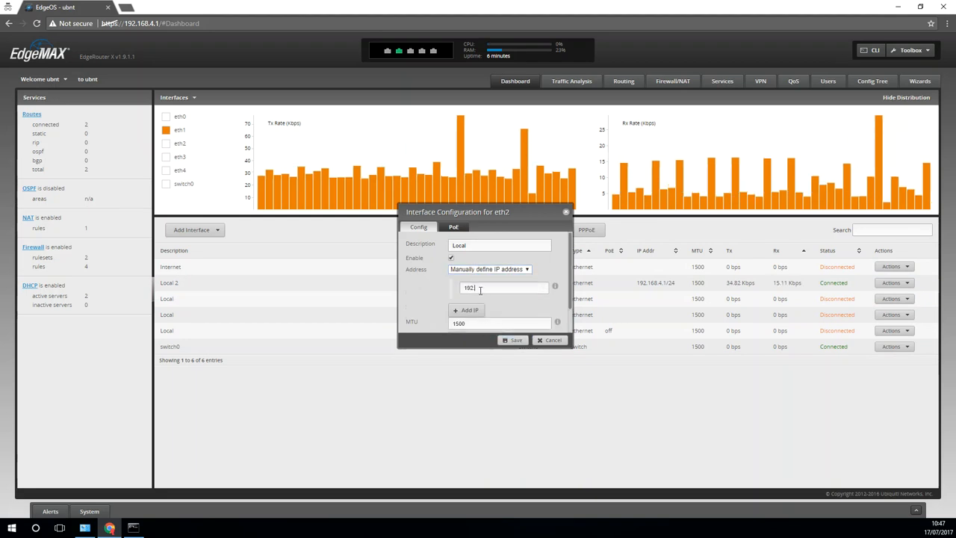
type("192.168.3.1/24")
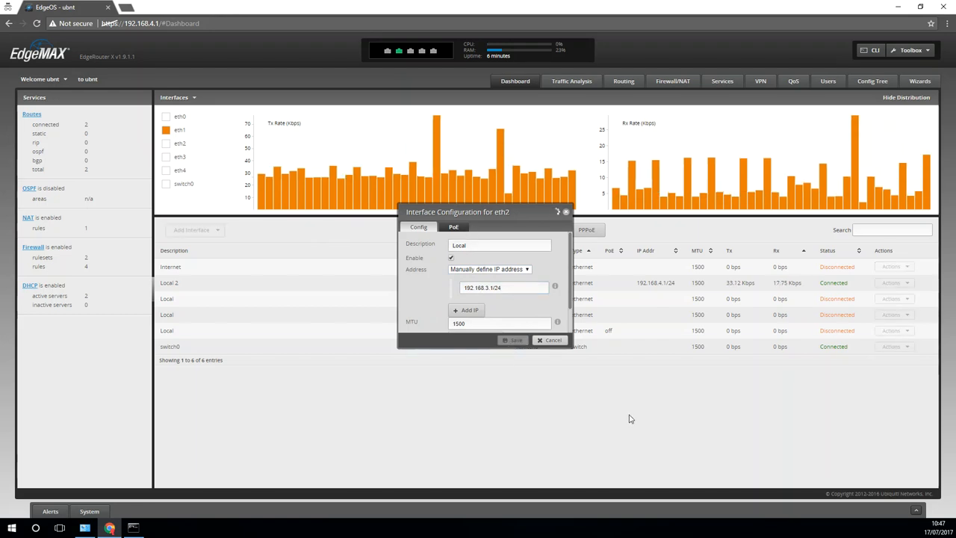
mouse_move(633, 414)
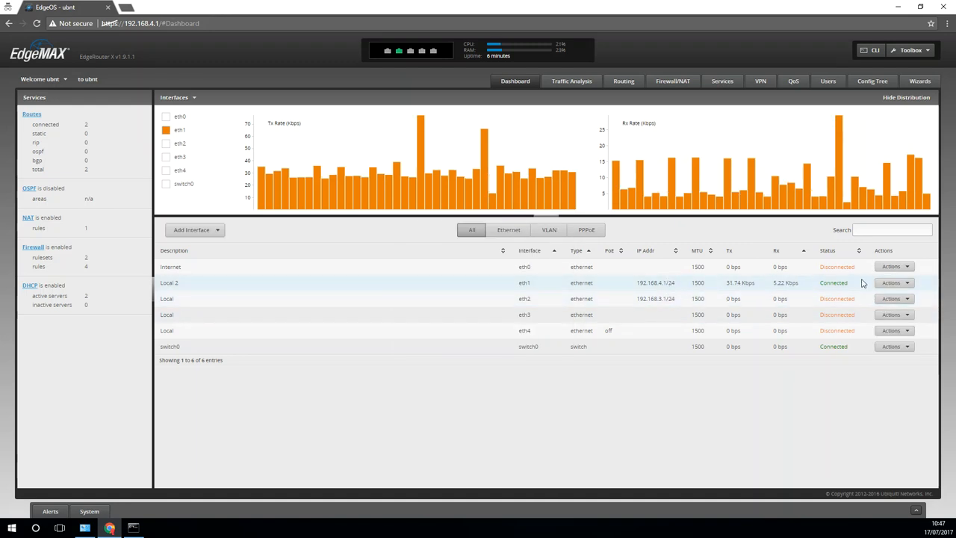
Set the eth1 description to 'Main Network' and save it
left_click(893, 283)
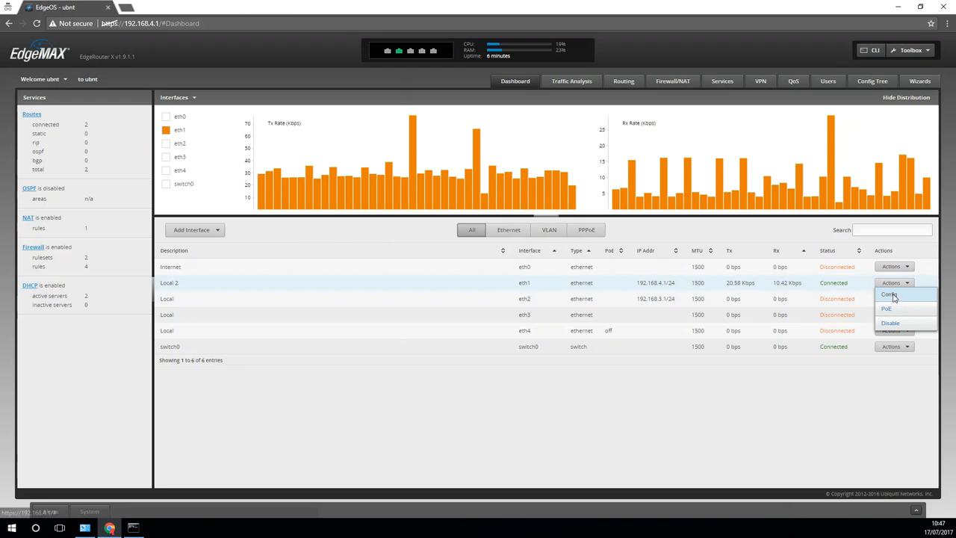
left_click(887, 292)
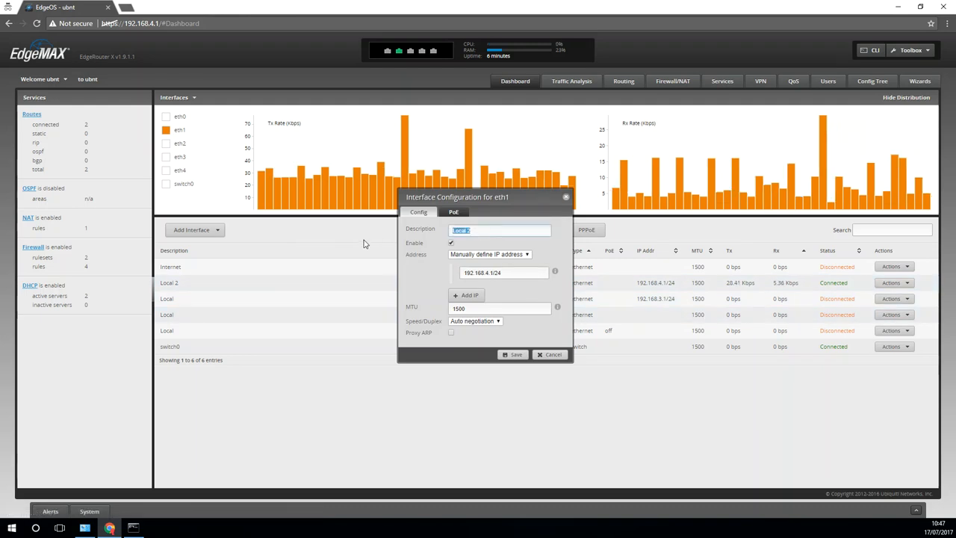
type("Main Network")
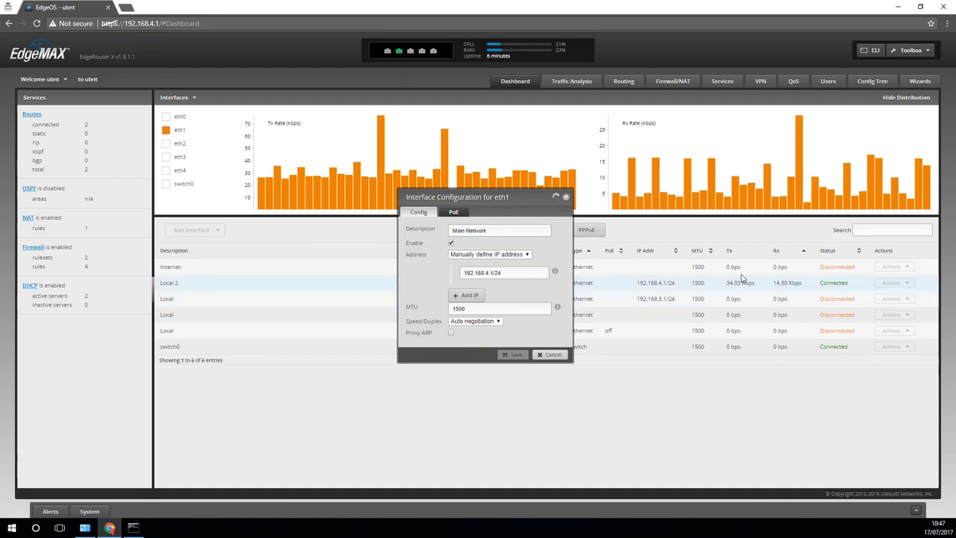
left_click(553, 354)
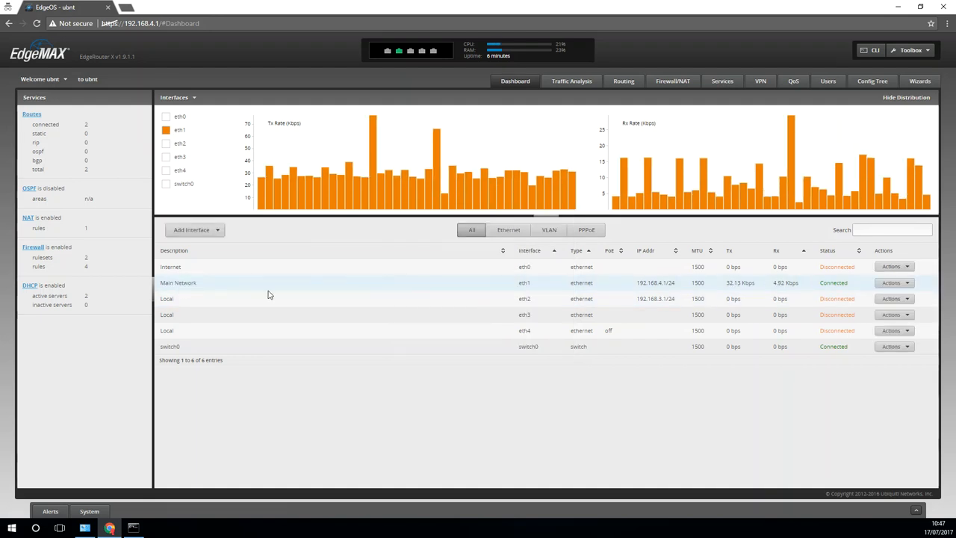
Set the eth2 description to 'VPN Network' in its configuration
left_click(893, 299)
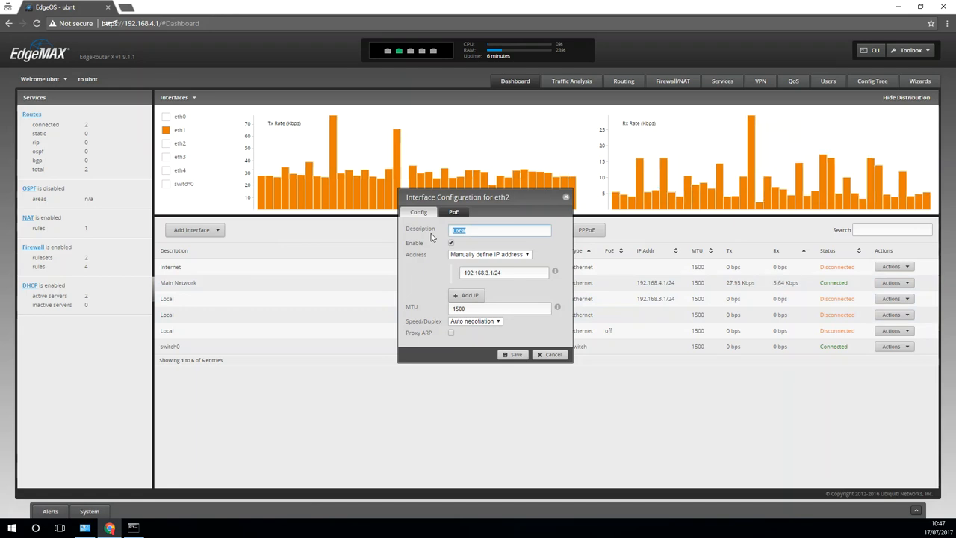
type("VPN Network")
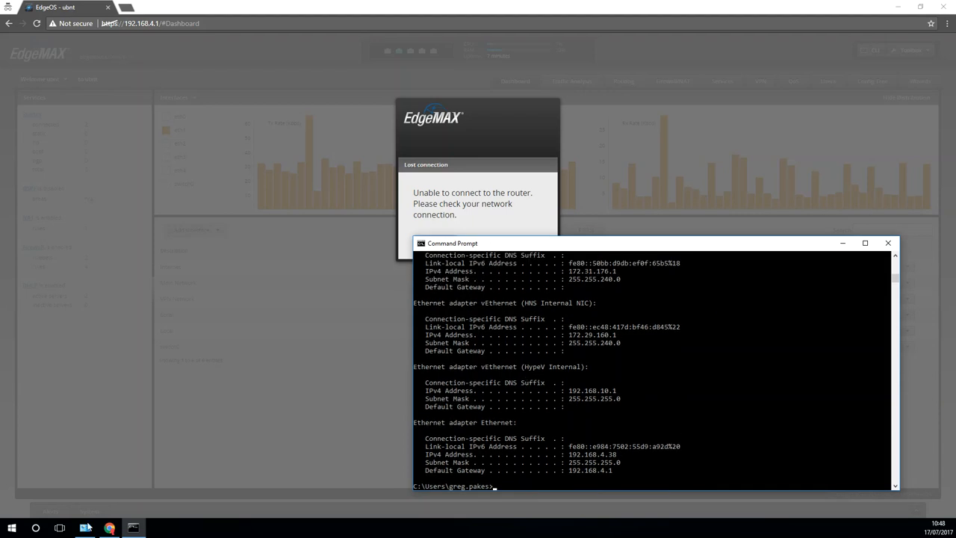
Disable the wired Ethernet adapter to reset it, then rerun ipconfig
right_click(121, 162)
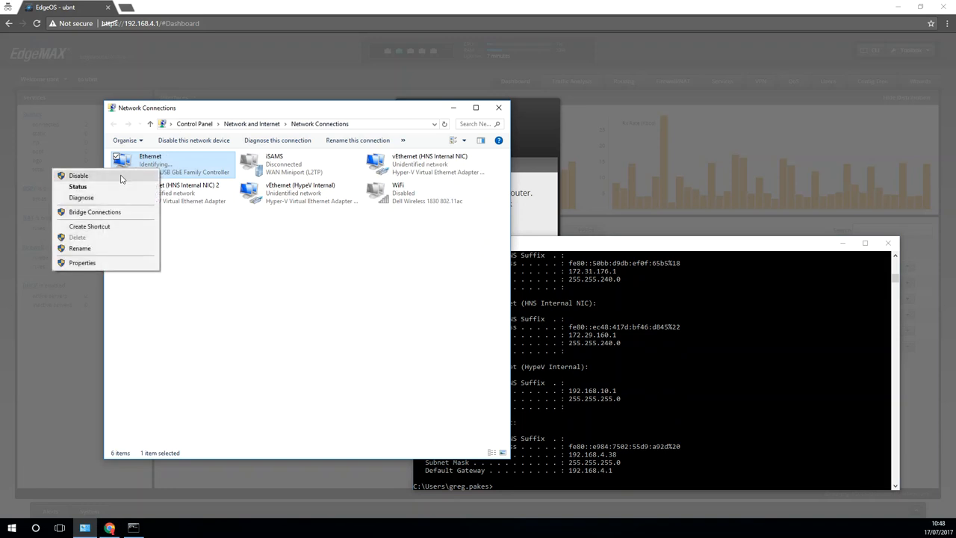
left_click(78, 175)
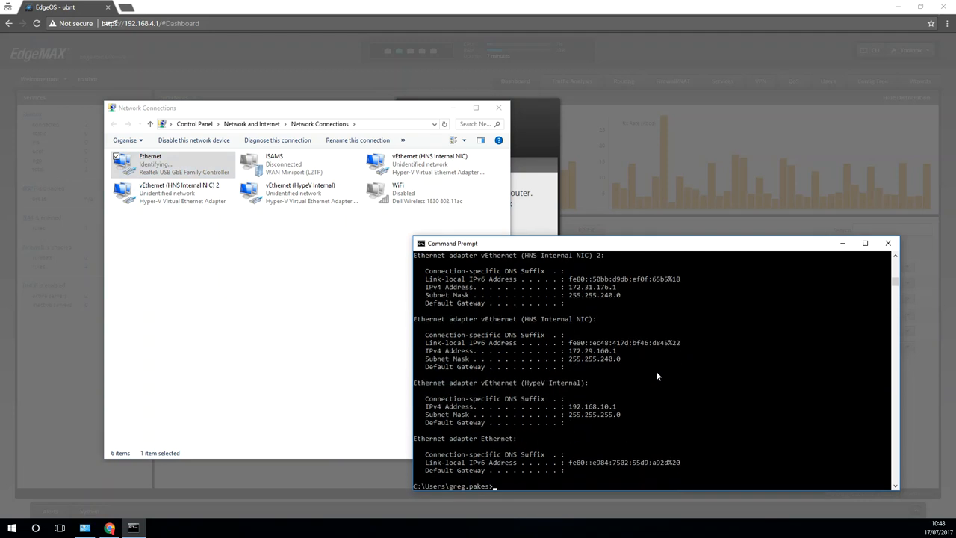
type("ipconfig")
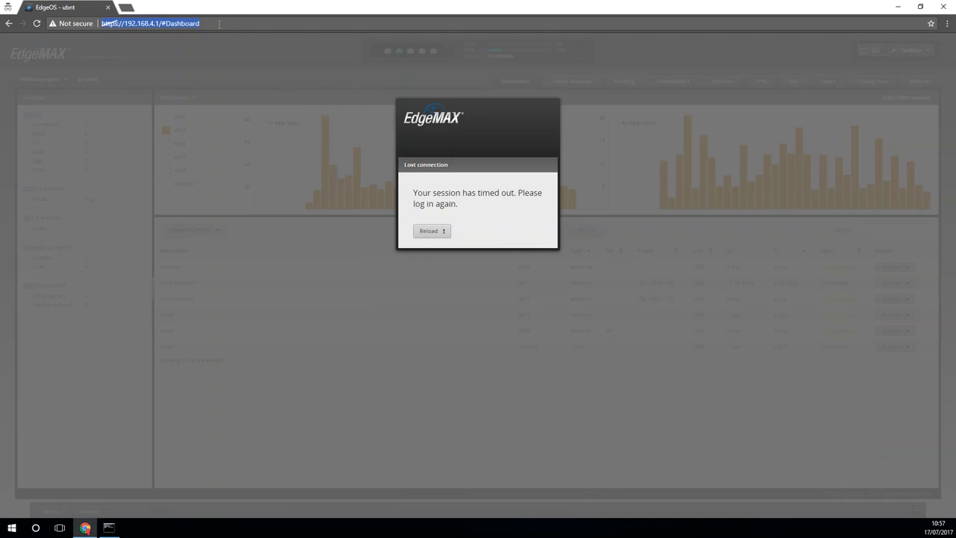
Browse to 192.168.3.1 and proceed past the certificate warning
type("192.168.3.38")
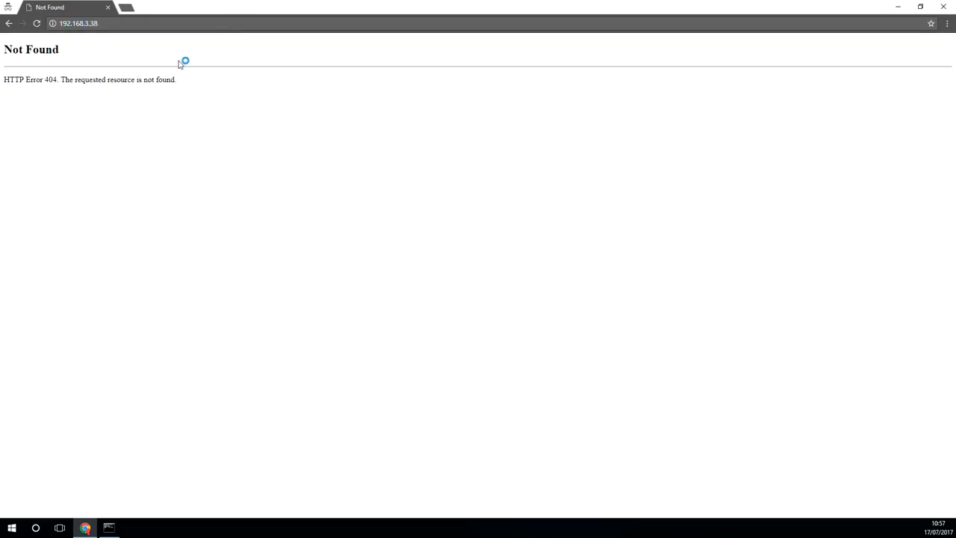
type("192.168.3.1")
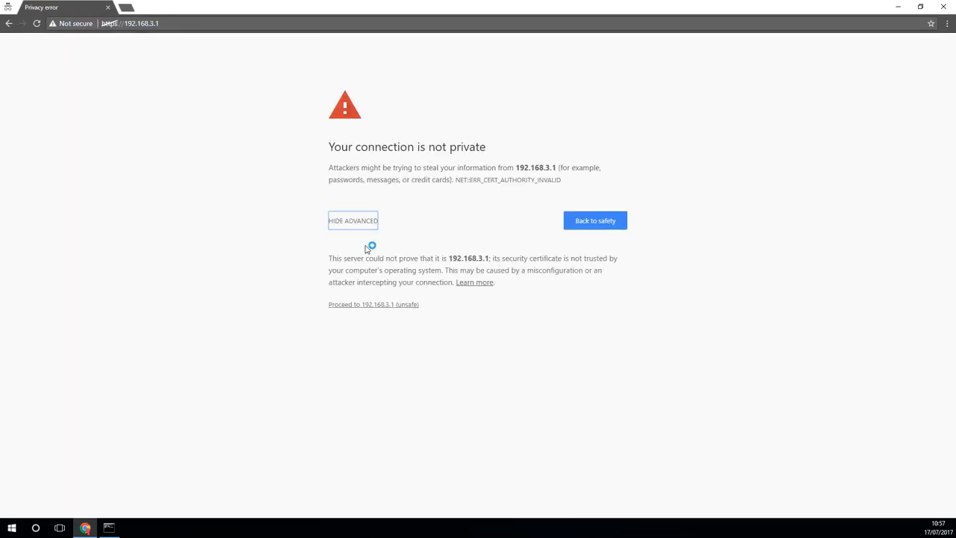
left_click(374, 304)
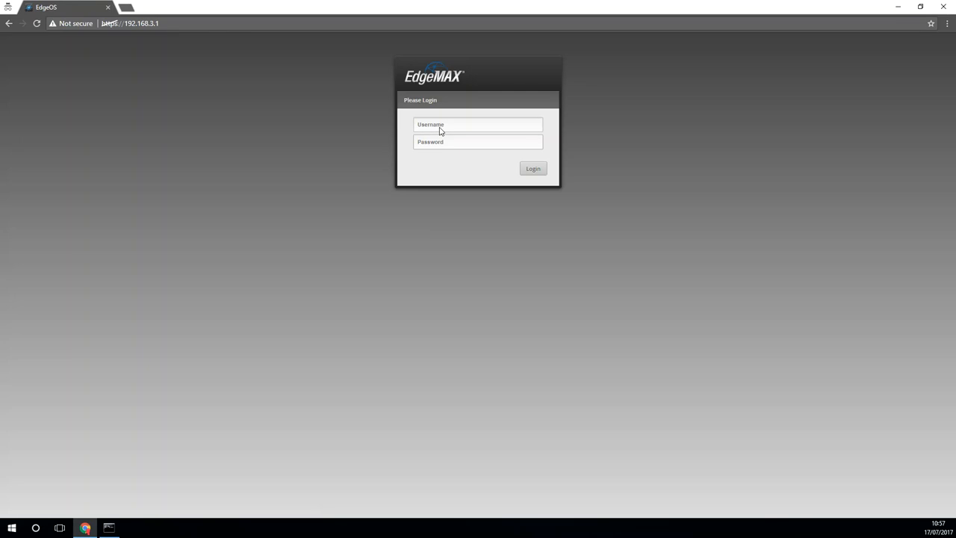
Enter the username 'ubnt' and move to the password field
left_click(478, 125)
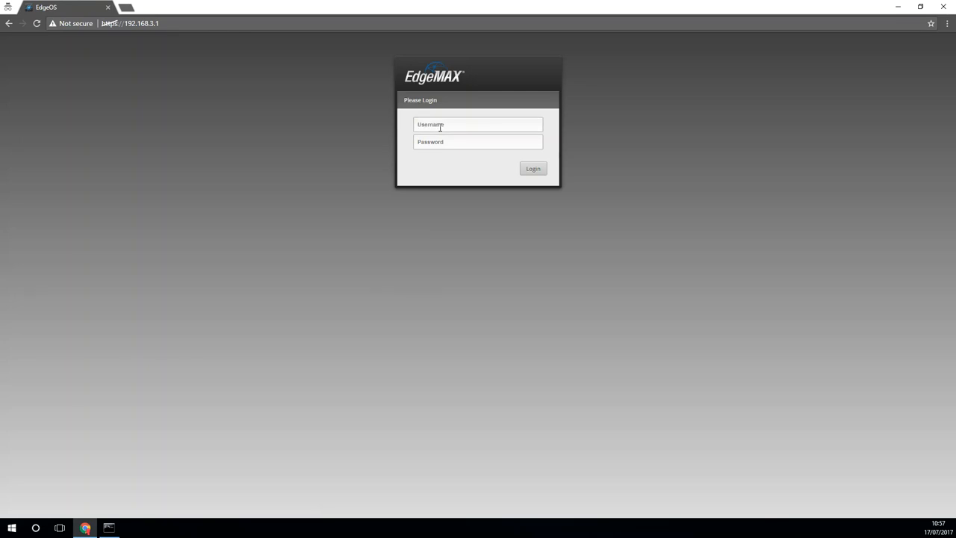
type("ubnt")
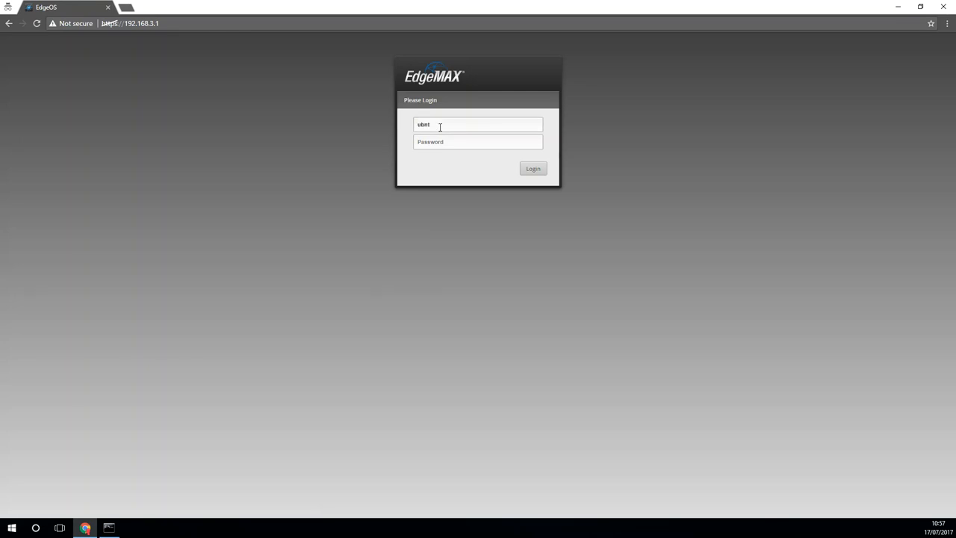
left_click(531, 167)
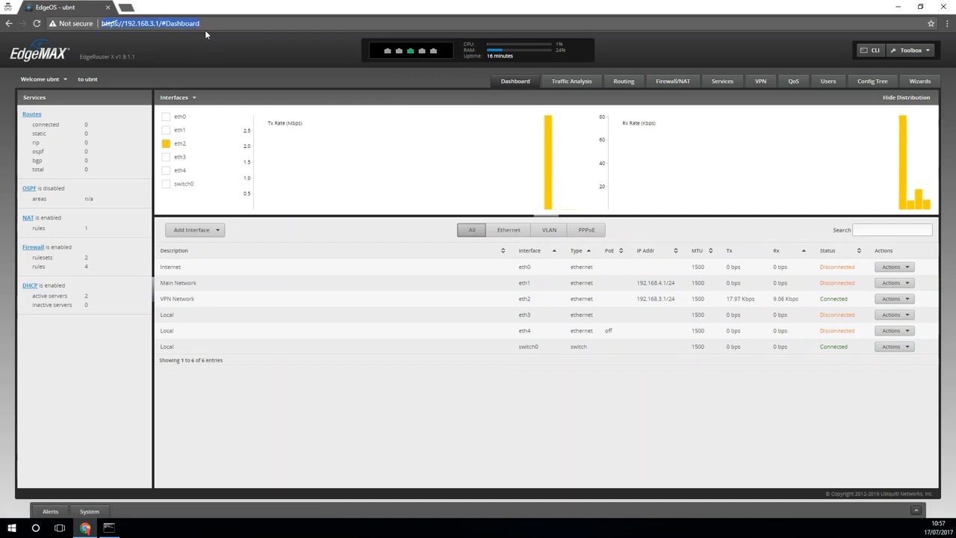
Try the old 192.168.4 address, close the browser and reposition the Command Prompt window
type("192.16.4")
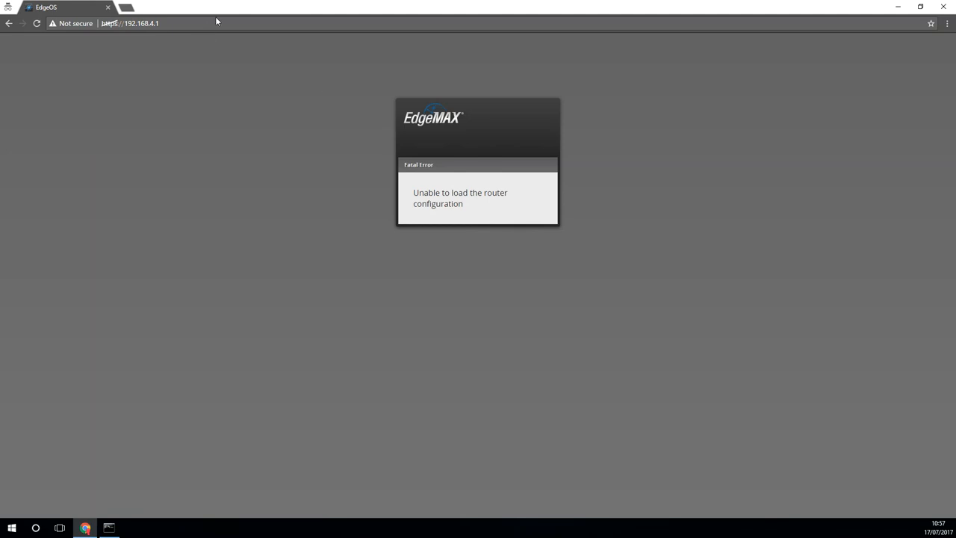
left_click(130, 23)
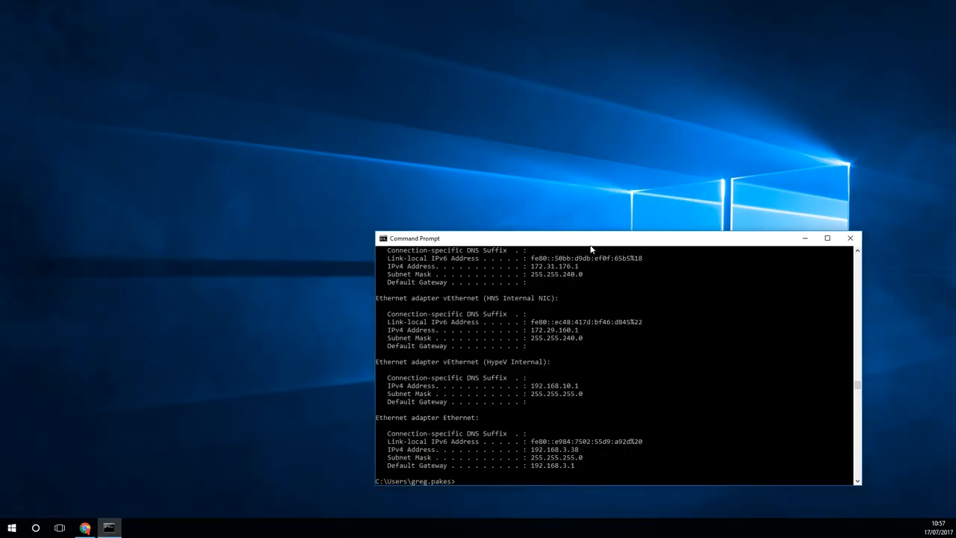
left_click_drag(590, 239, 532, 225)
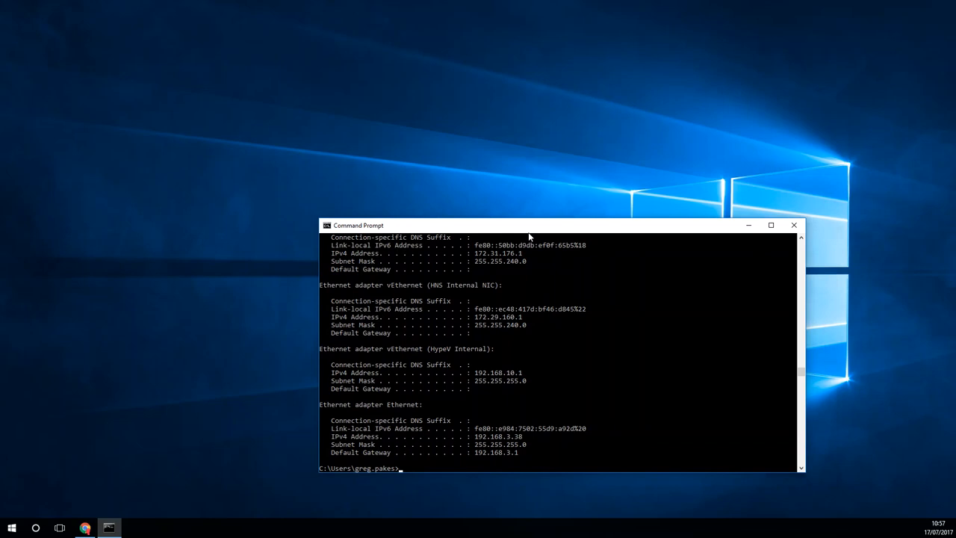